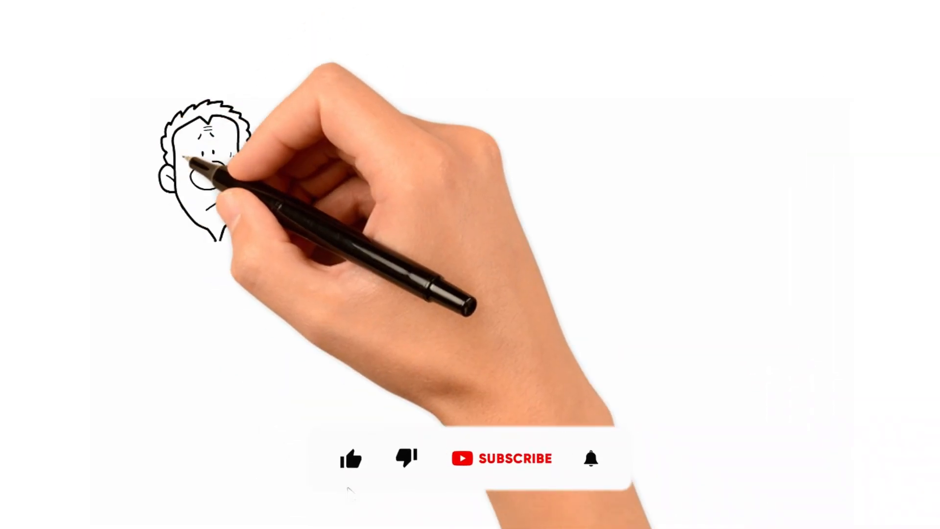
# Step: Let the whiteboard animation play until the worried man and falling red chart are fully drawn
pyautogui.click(514, 458)
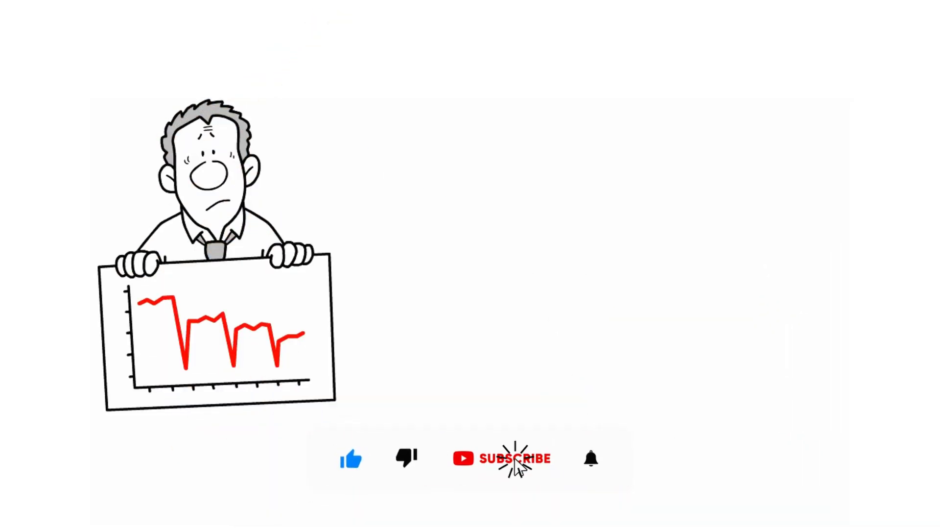